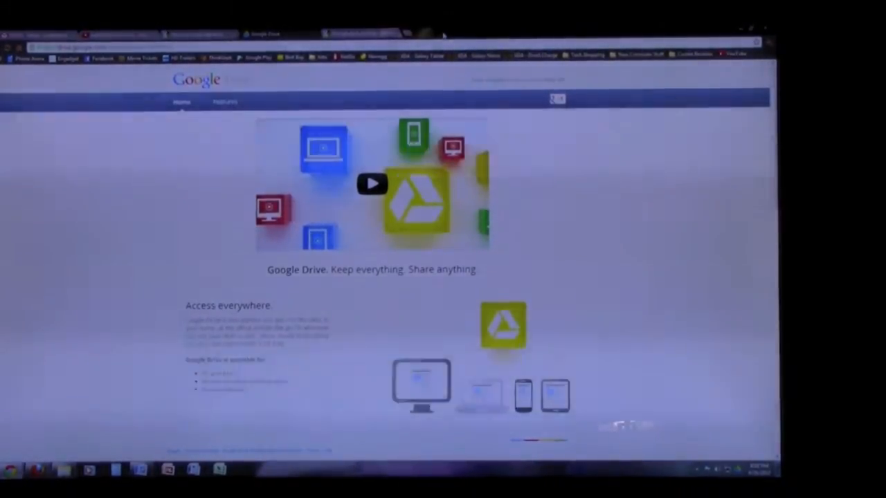
Step: Sign in from the Drive homepage to reach My Drive's folders and video file
{"action": "left_click", "coordinate": [584, 307]}
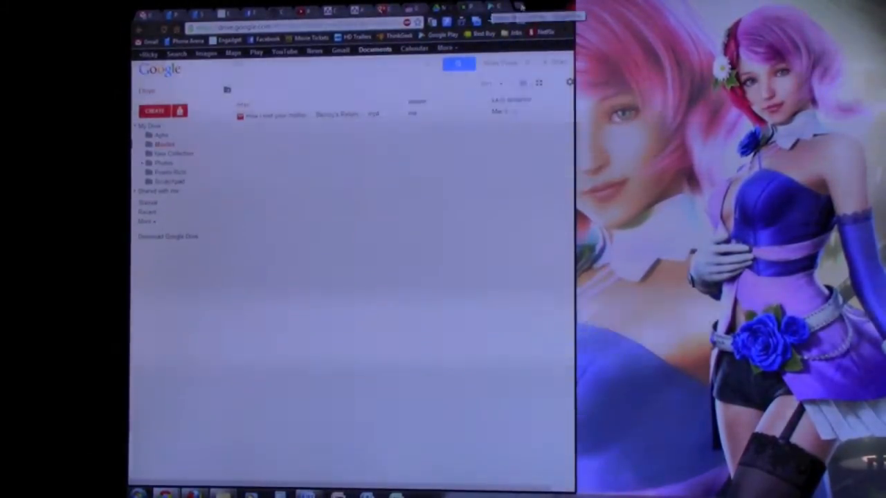
{"action": "mouse_move", "coordinate": [167, 492]}
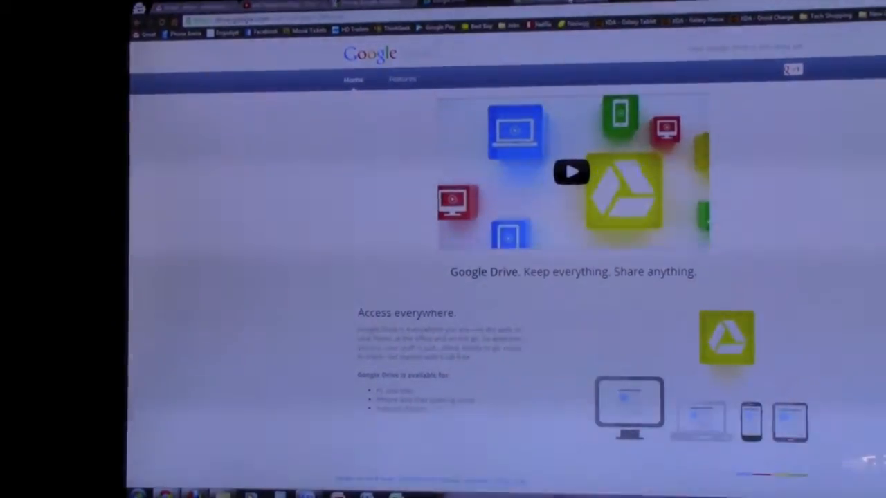
Step: Scroll down the Drive welcome page promoting keeping and sharing anything
{"action": "scroll", "scroll_direction": "down", "scroll_amount": 3}
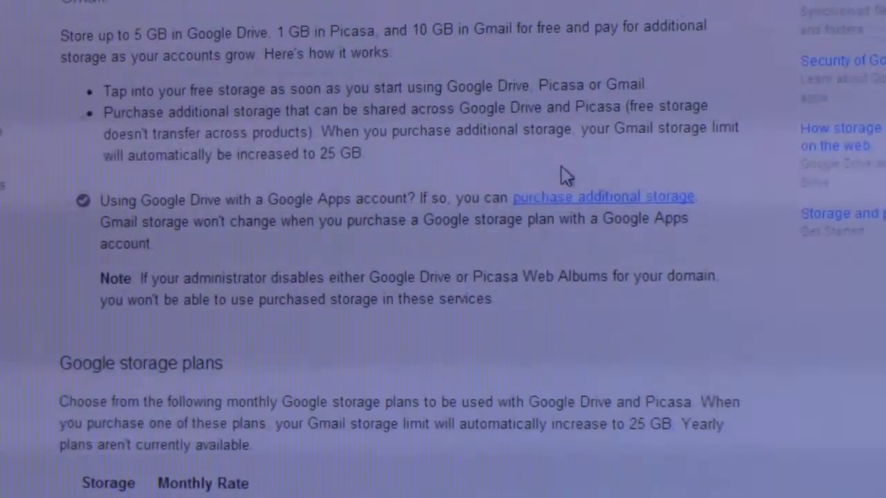
Step: Scroll the storage help page down to the free storage and monthly plans section
{"action": "scroll", "scroll_direction": "down", "scroll_amount": 3}
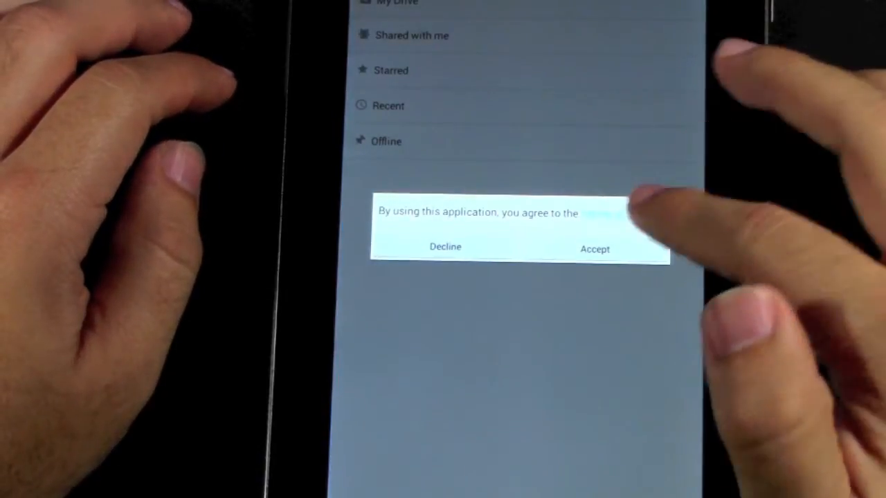
Step: Accept the app terms, dismiss Meet your Drive, and show My Drive's synced video
{"action": "left_click", "coordinate": [594, 249]}
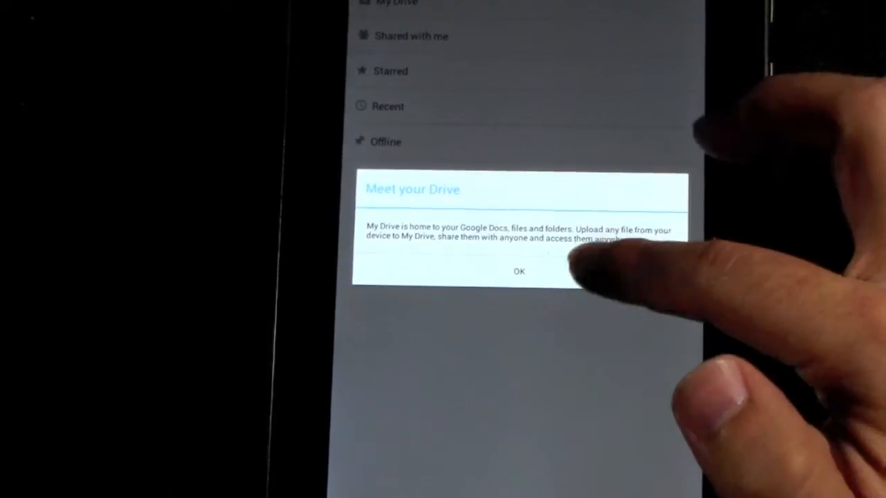
{"action": "left_click", "coordinate": [519, 269]}
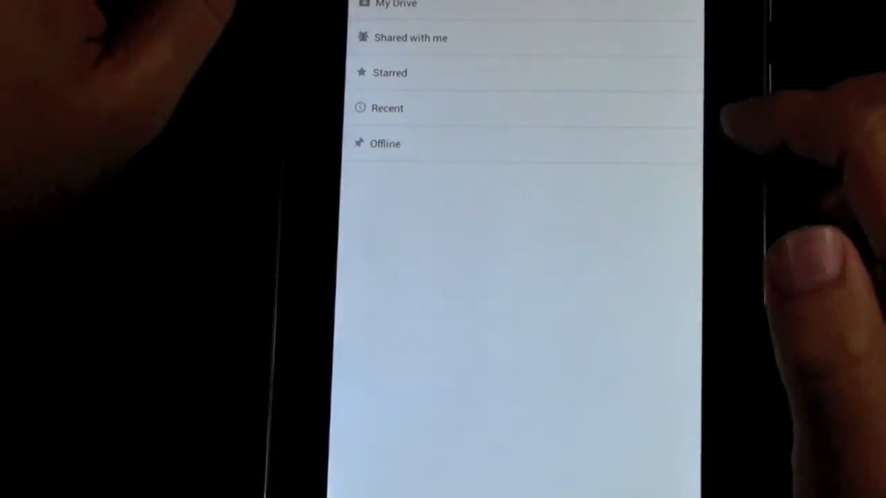
{"action": "left_click", "coordinate": [396, 5]}
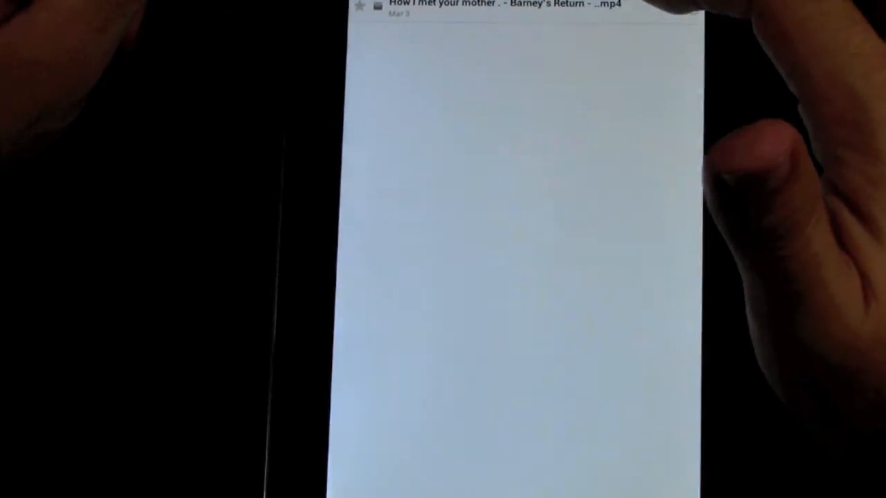
Step: Play the Barney's Return mp4 and unmute its sound
{"action": "left_click", "coordinate": [498, 7]}
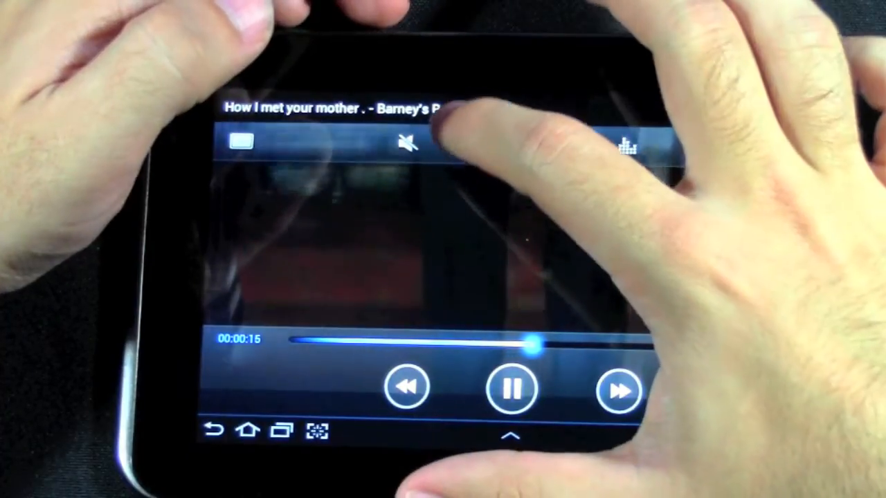
{"action": "left_click", "coordinate": [407, 142]}
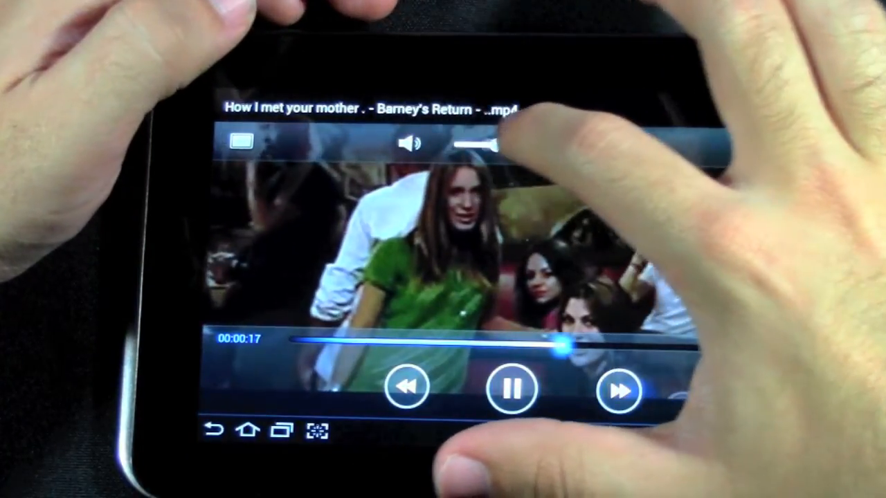